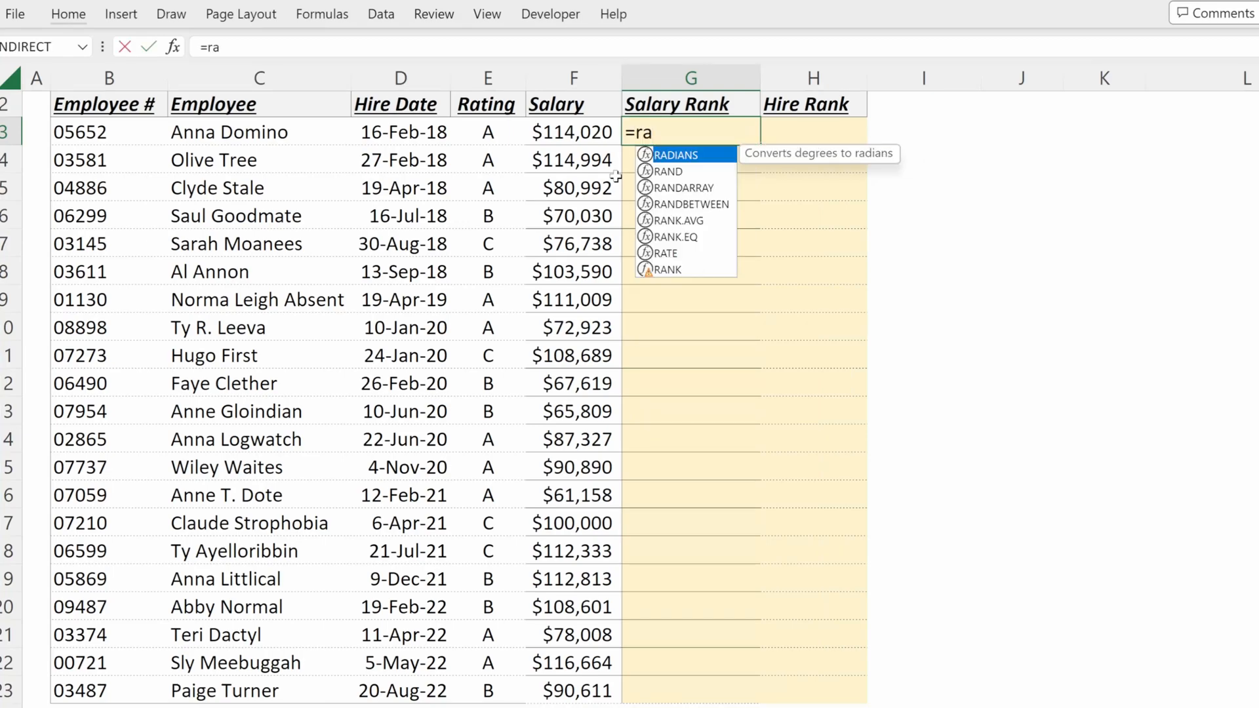
- Fill Salary Rank with =RANK.AVG(F3,$F$3:$F$23) for every employee
{"action": "type", "text": "nk"}
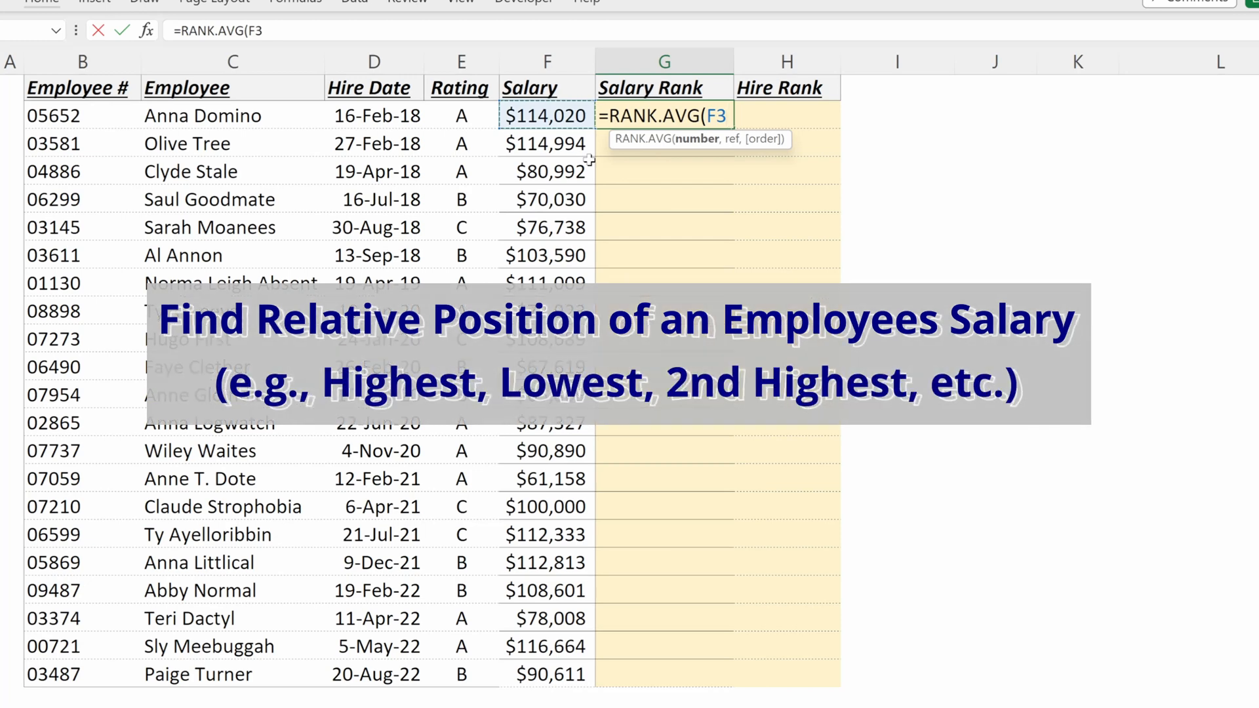
{"action": "type", "text": ",F3"}
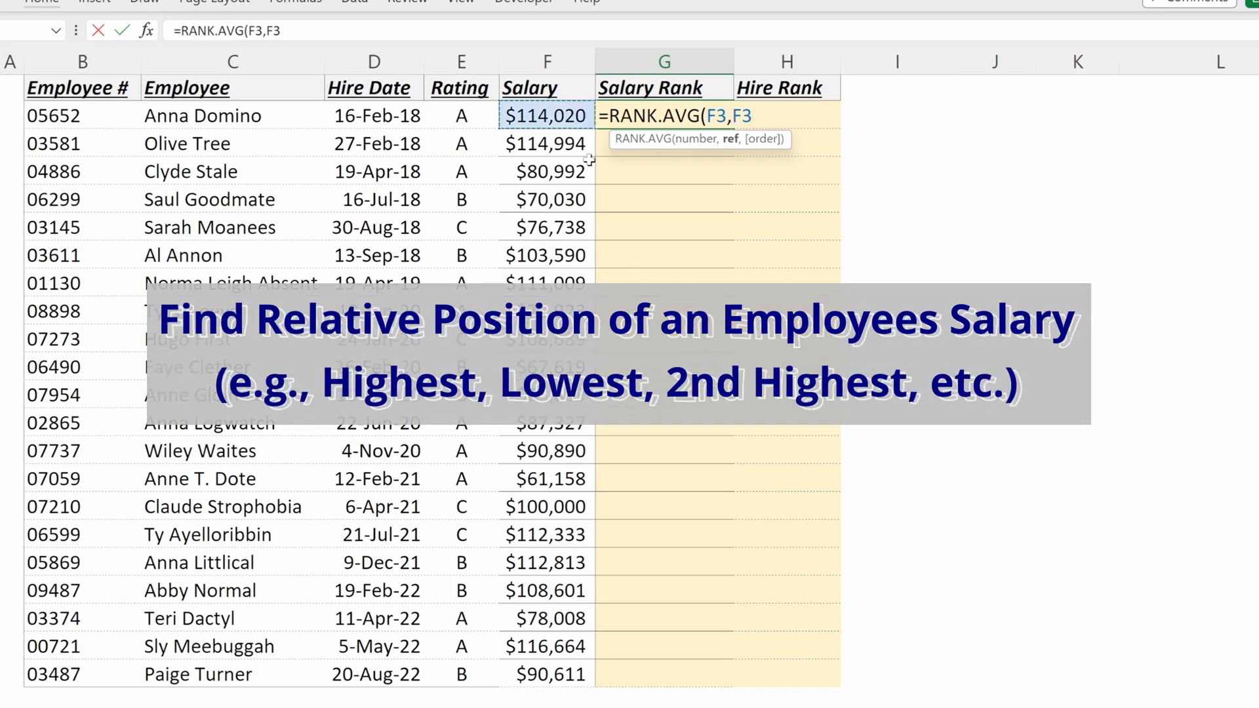
{"action": "type", "text": "$F$3:$F$23"}
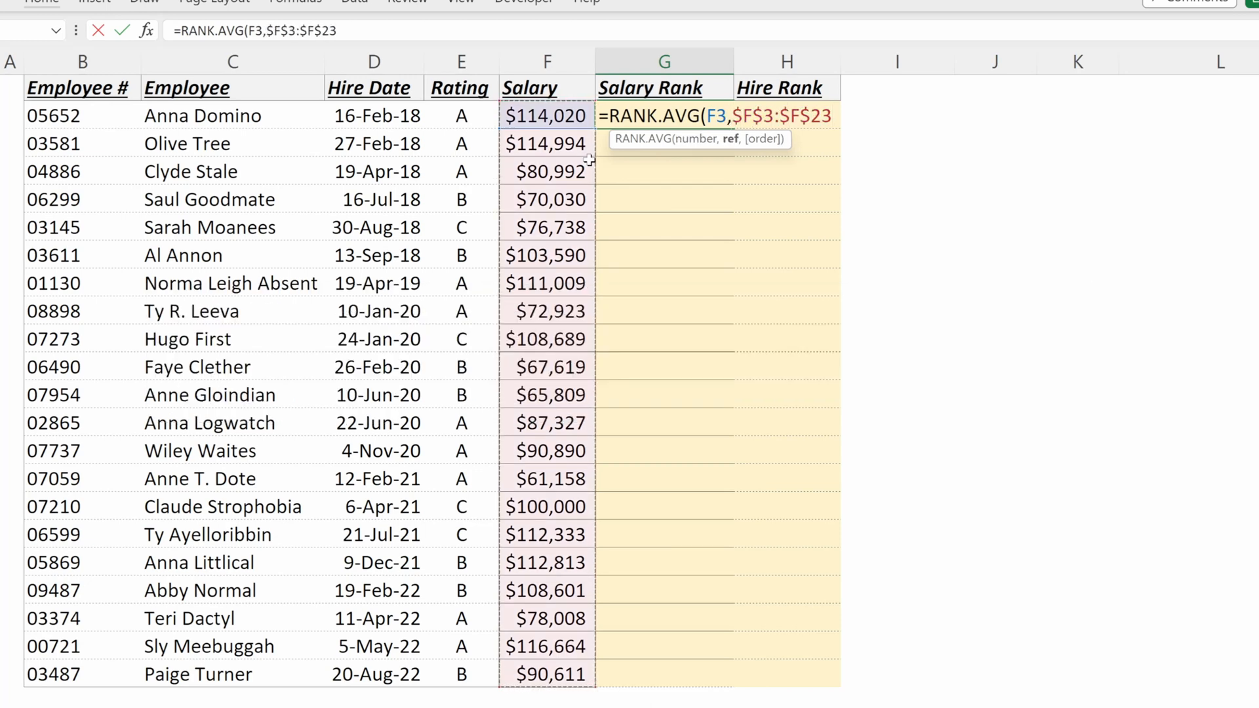
{"action": "type", "text": ","}
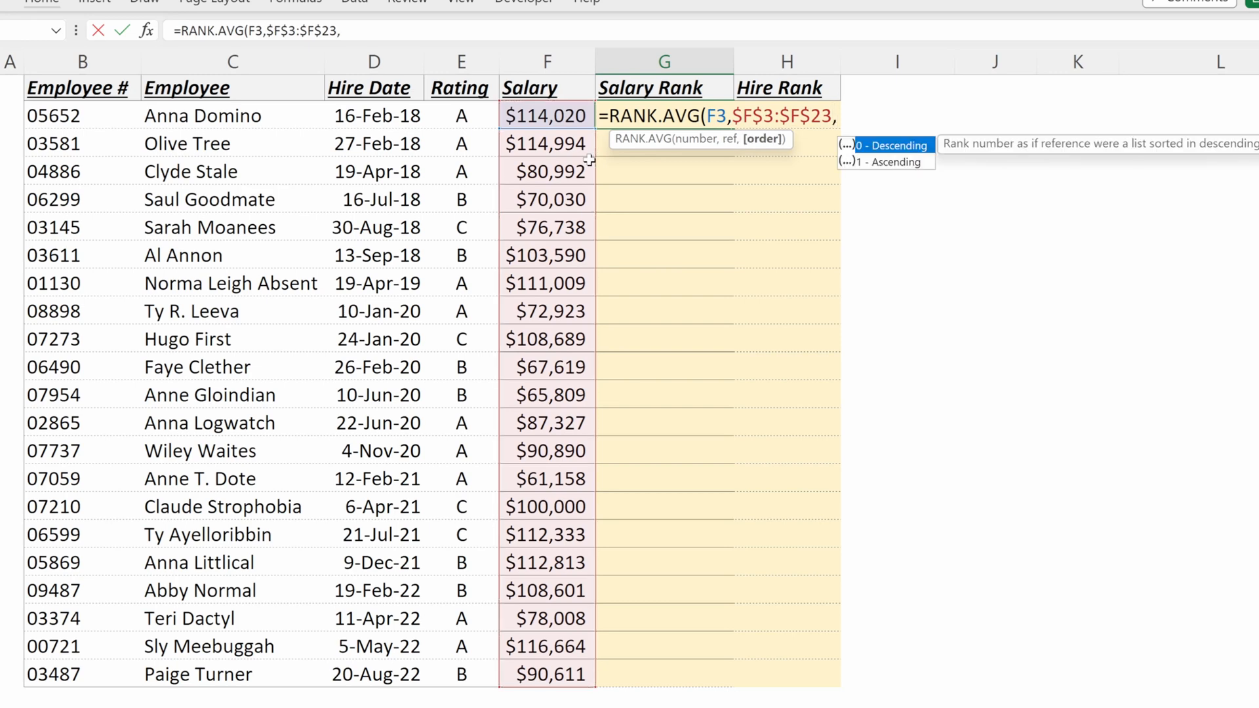
{"action": "key", "text": "Return"}
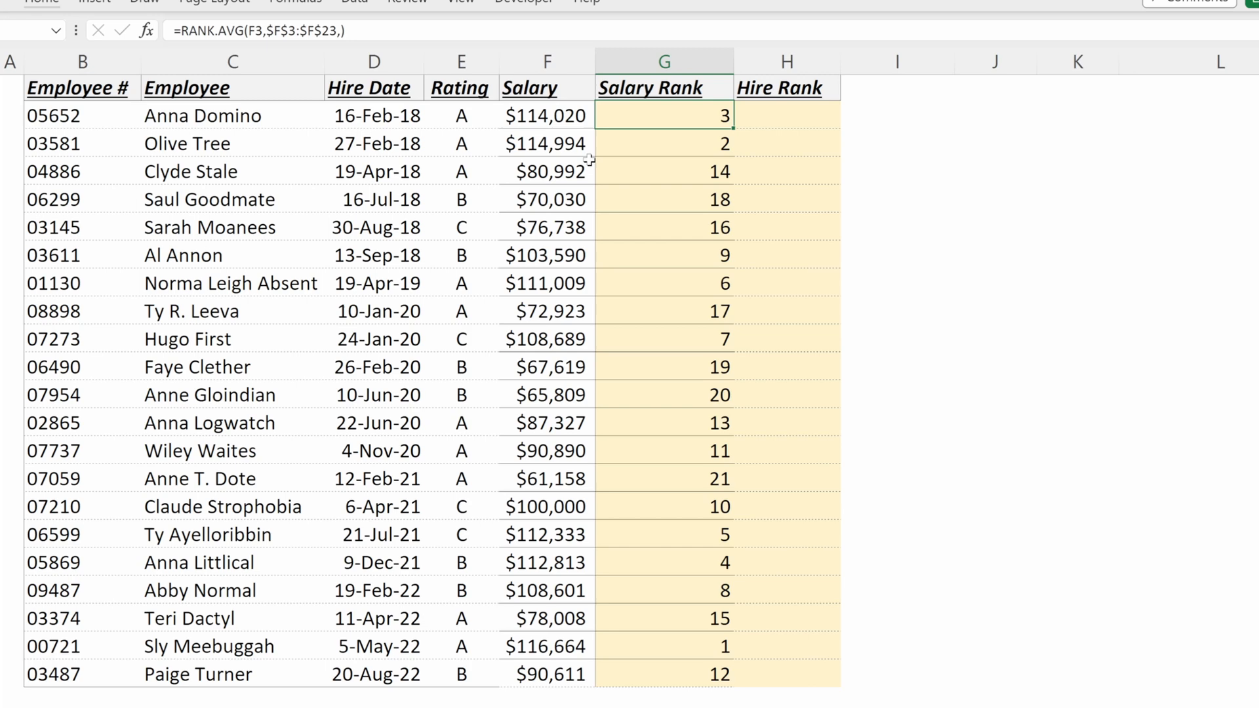
- Check the first two salary ranks and select the Salary Rank header
{"action": "left_click", "coordinate": [546, 115]}
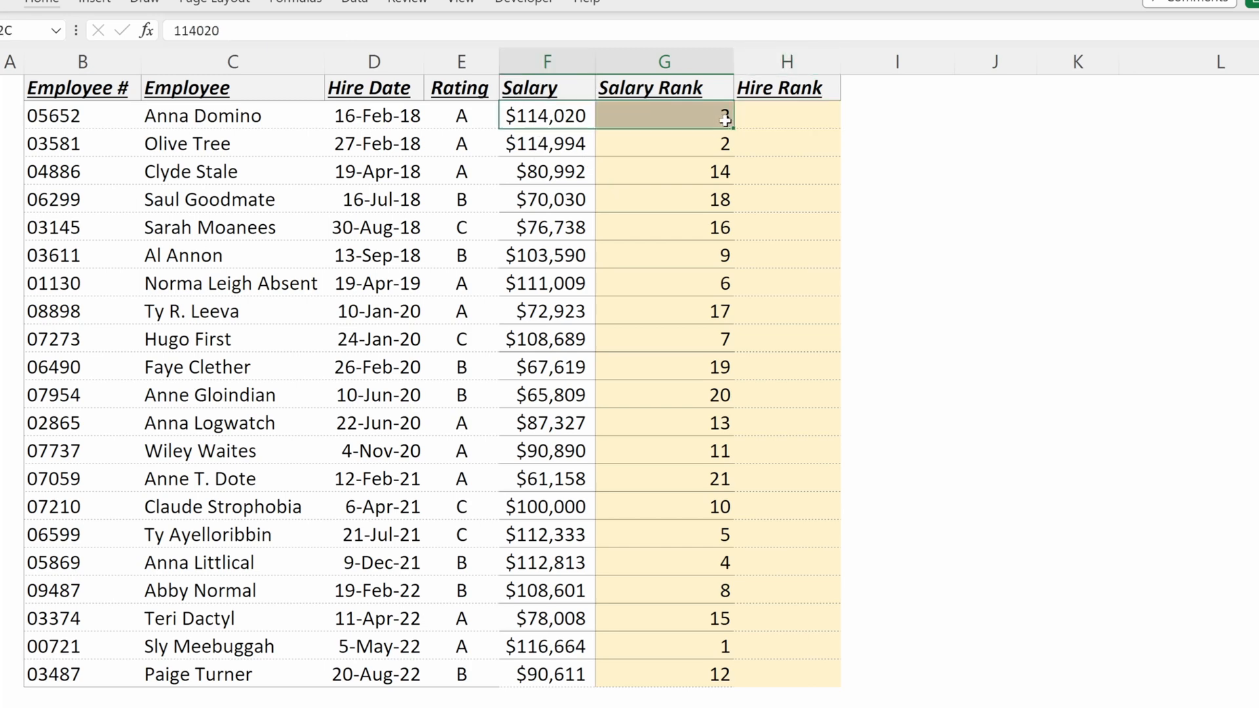
{"action": "left_click", "coordinate": [663, 143]}
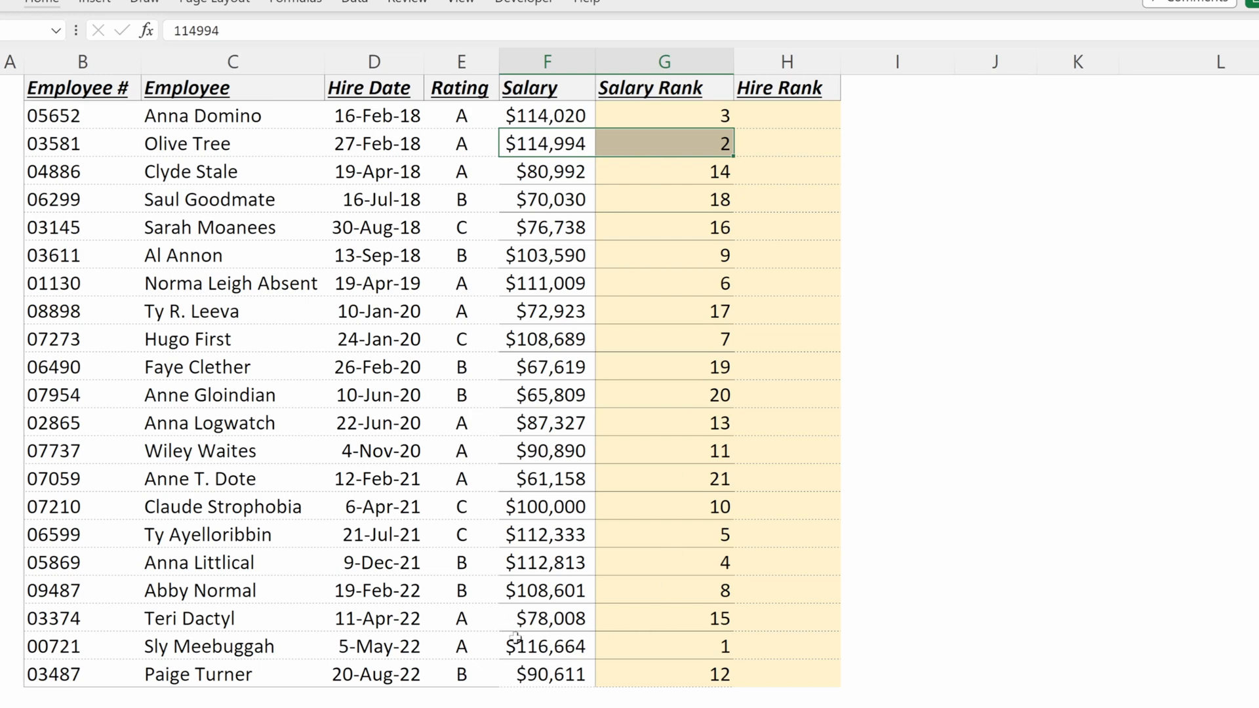
{"action": "left_click", "coordinate": [664, 255]}
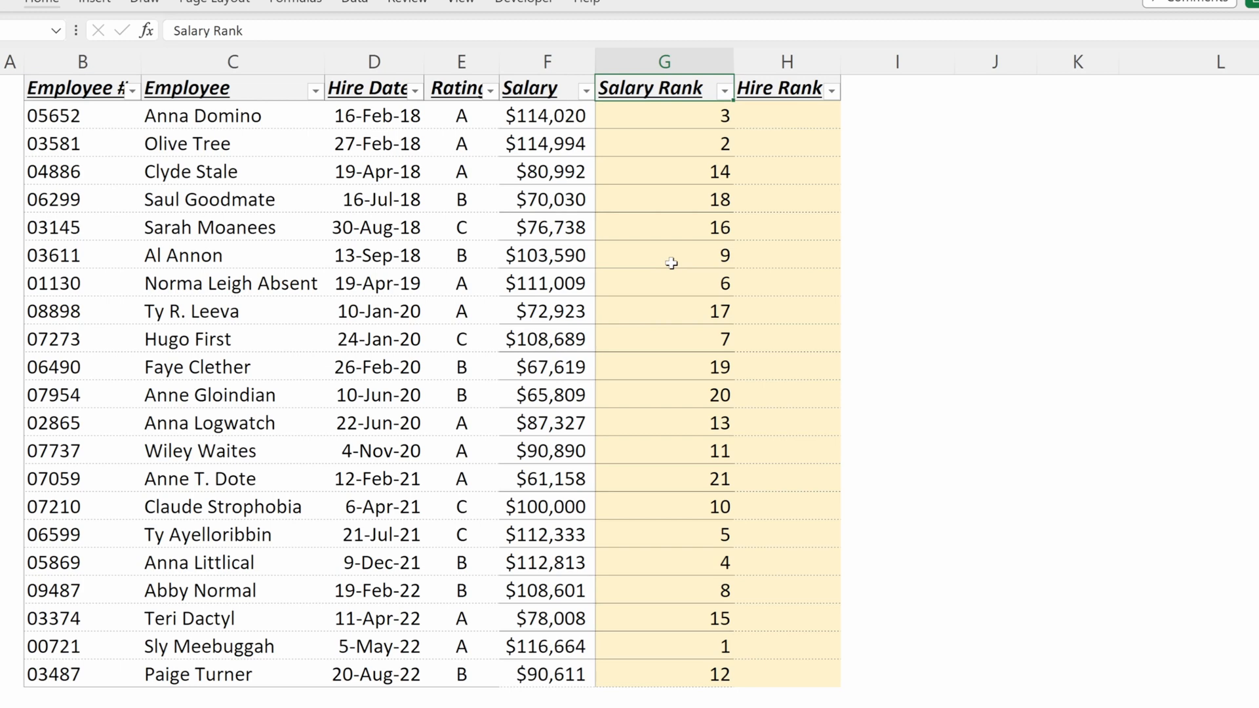
- Sort the table by Salary Rank and verify the lowest salary's rank formula
{"action": "left_click", "coordinate": [723, 88]}
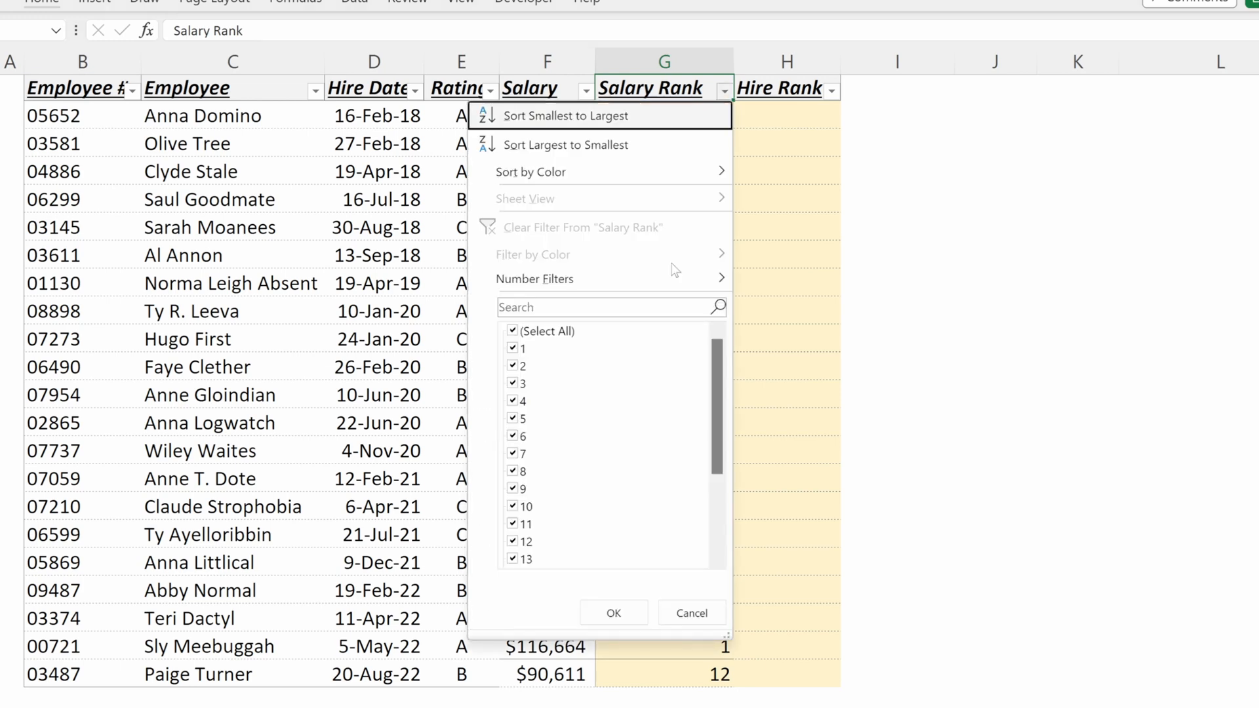
{"action": "left_click", "coordinate": [566, 115]}
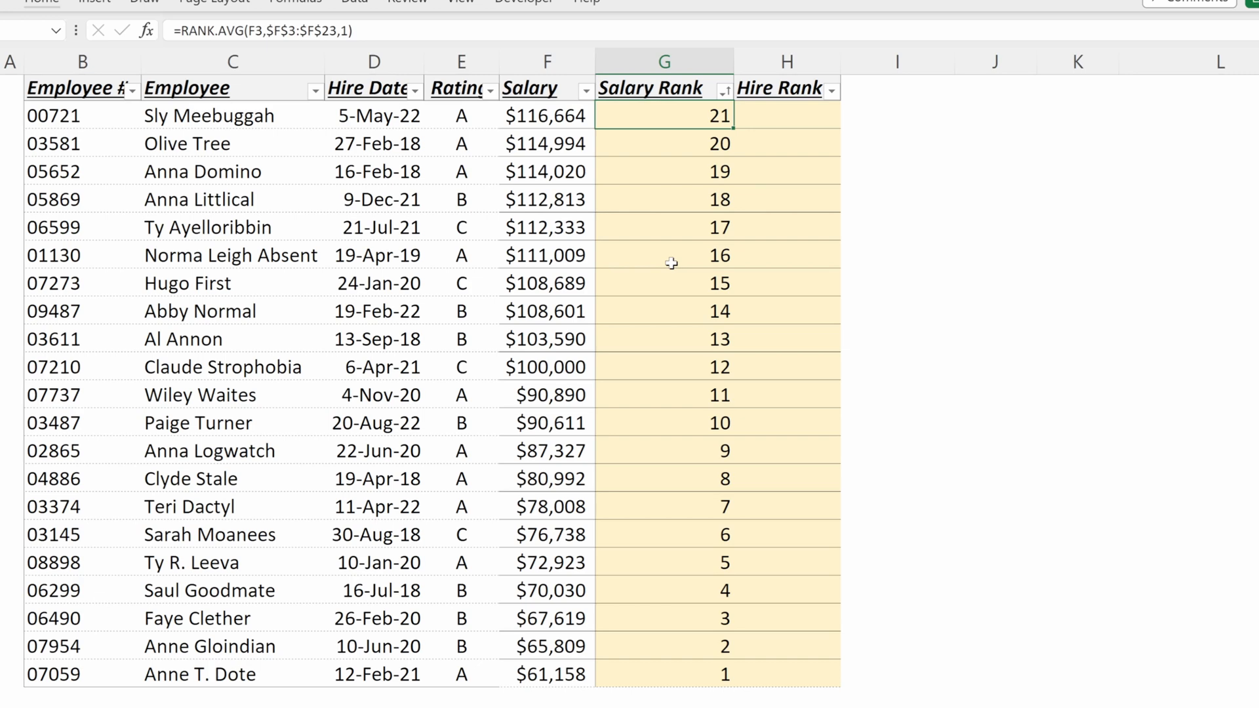
{"action": "left_click", "coordinate": [662, 675]}
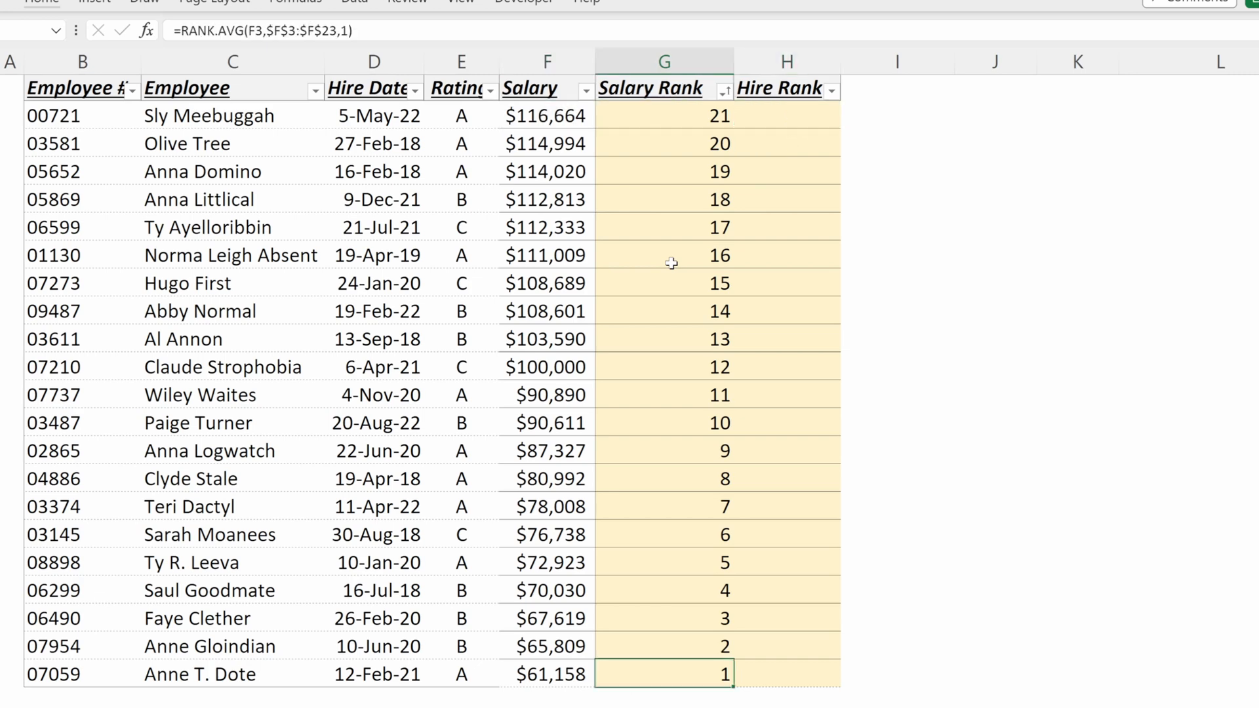
{"action": "left_click", "coordinate": [547, 674]}
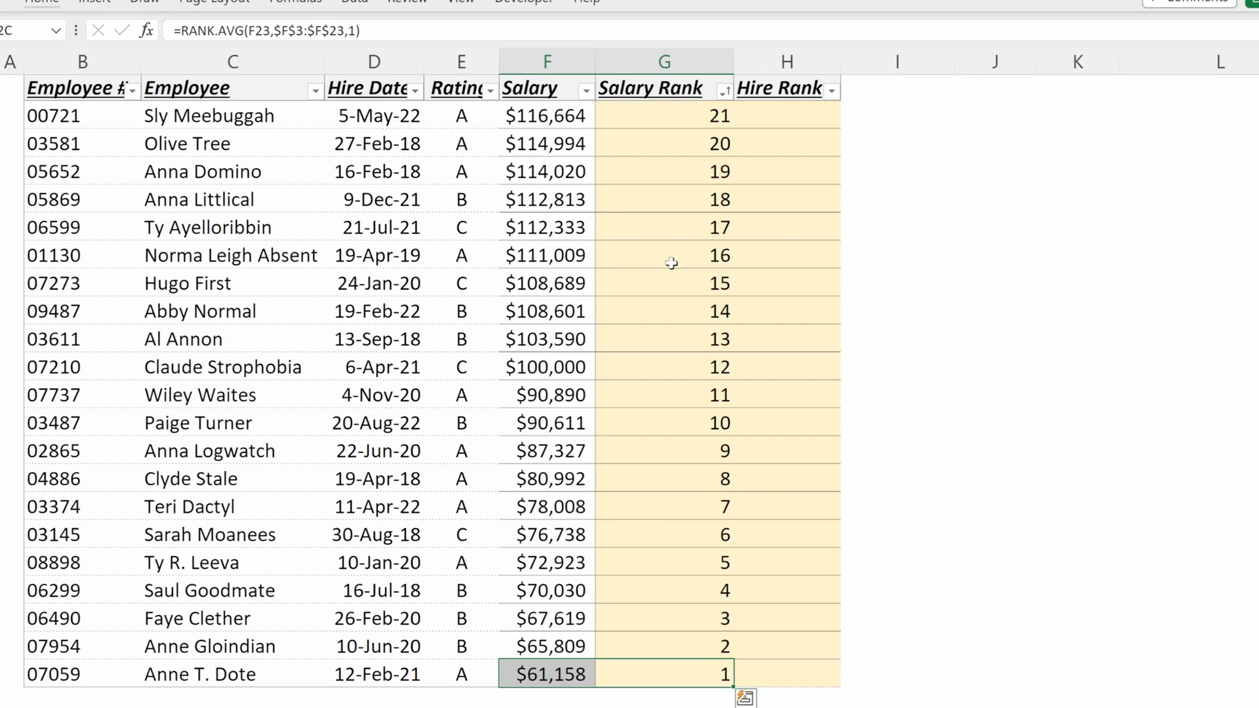
{"action": "left_click", "coordinate": [665, 115]}
{"action": "type", "text": "=RANK.AVG("}
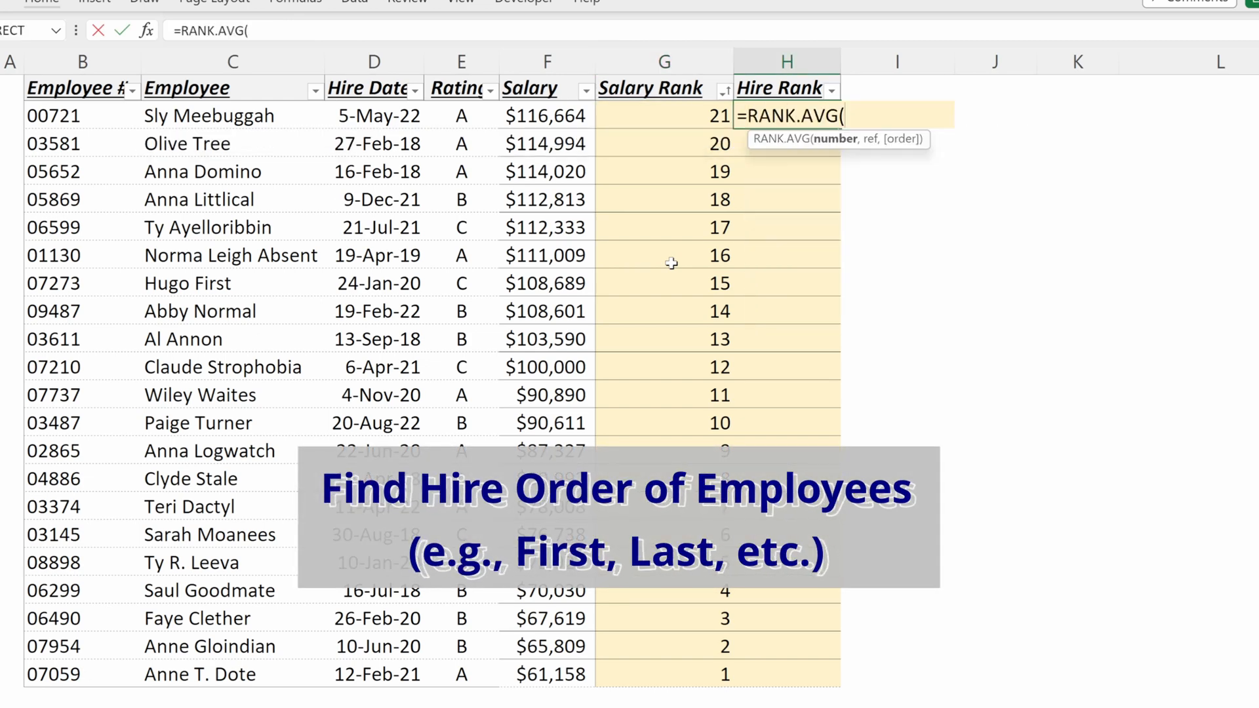
- Rank hire dates ascending with =RANK.AVG(D3,$D$3:$D$23,1) in the Hire Rank column
{"action": "left_click", "coordinate": [376, 114]}
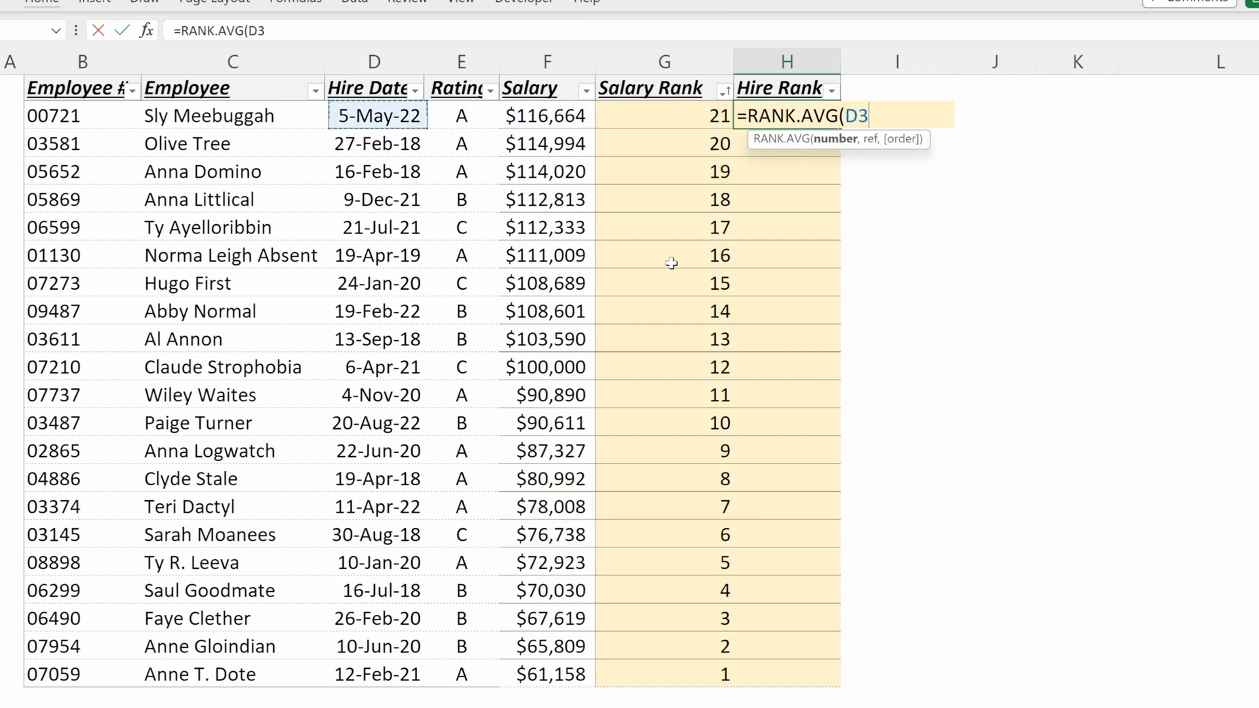
{"action": "type", "text": ",D3"}
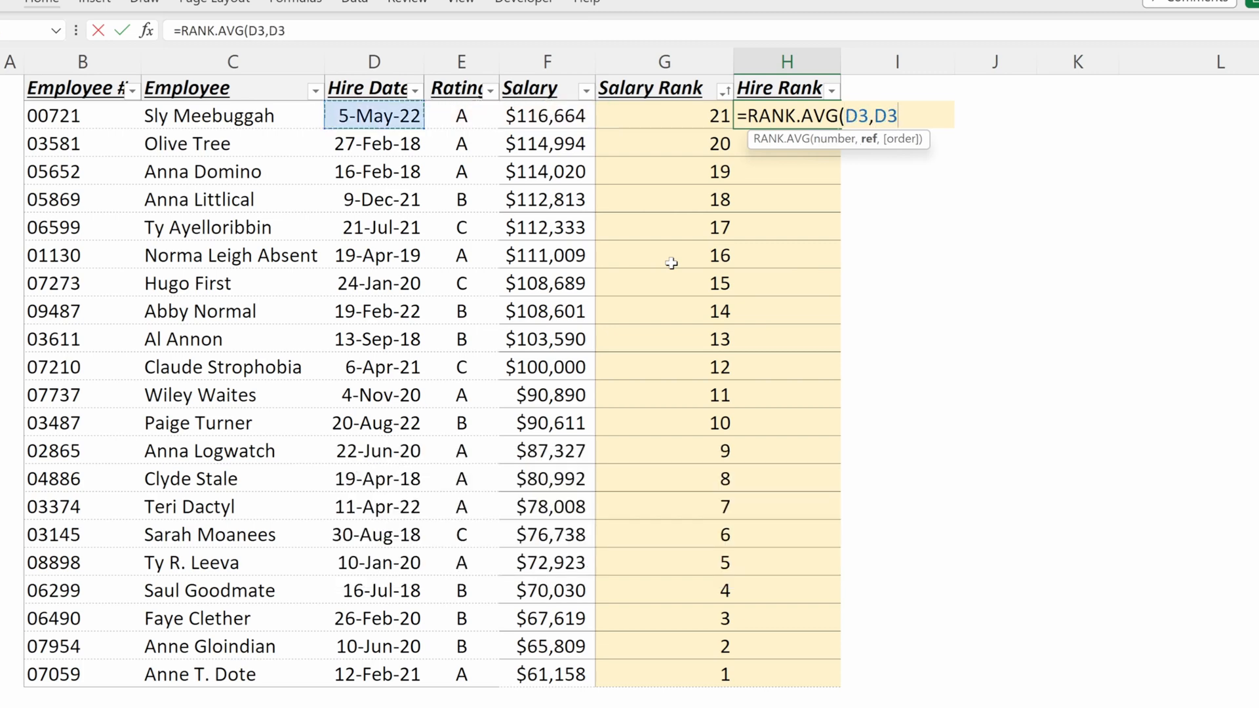
{"action": "type", "text": "$D$3:$D$23,"}
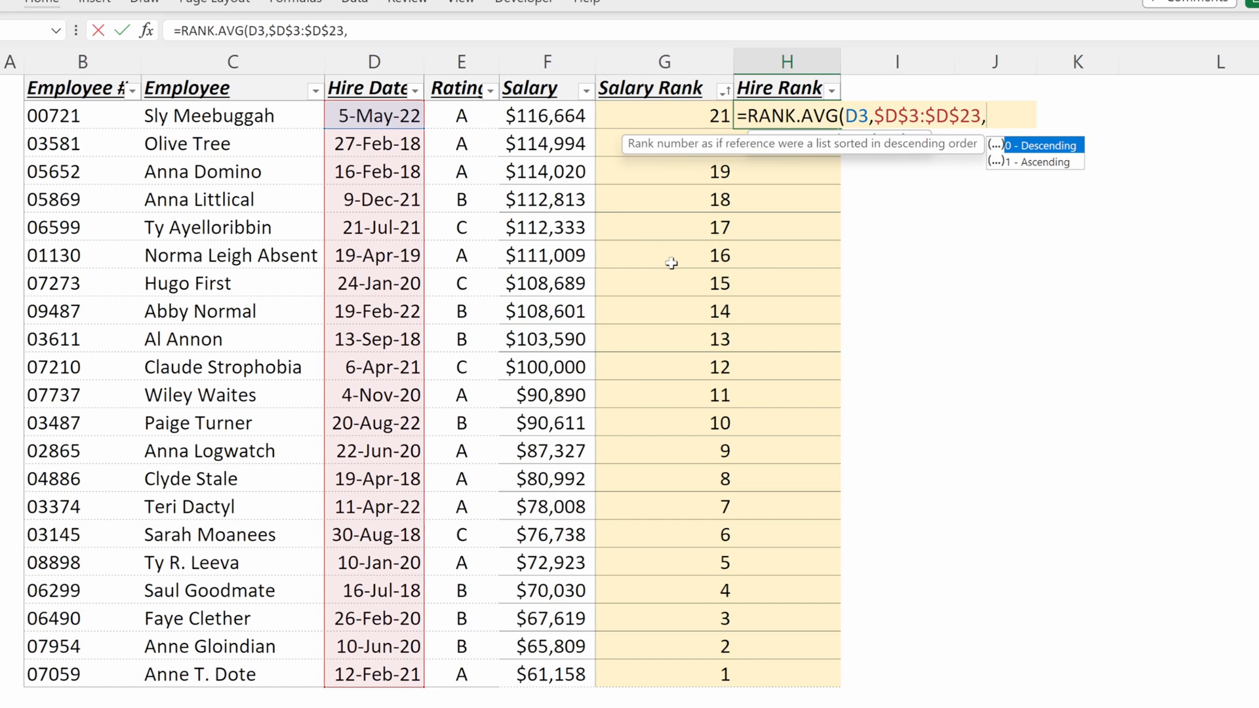
{"action": "type", "text": "1"}
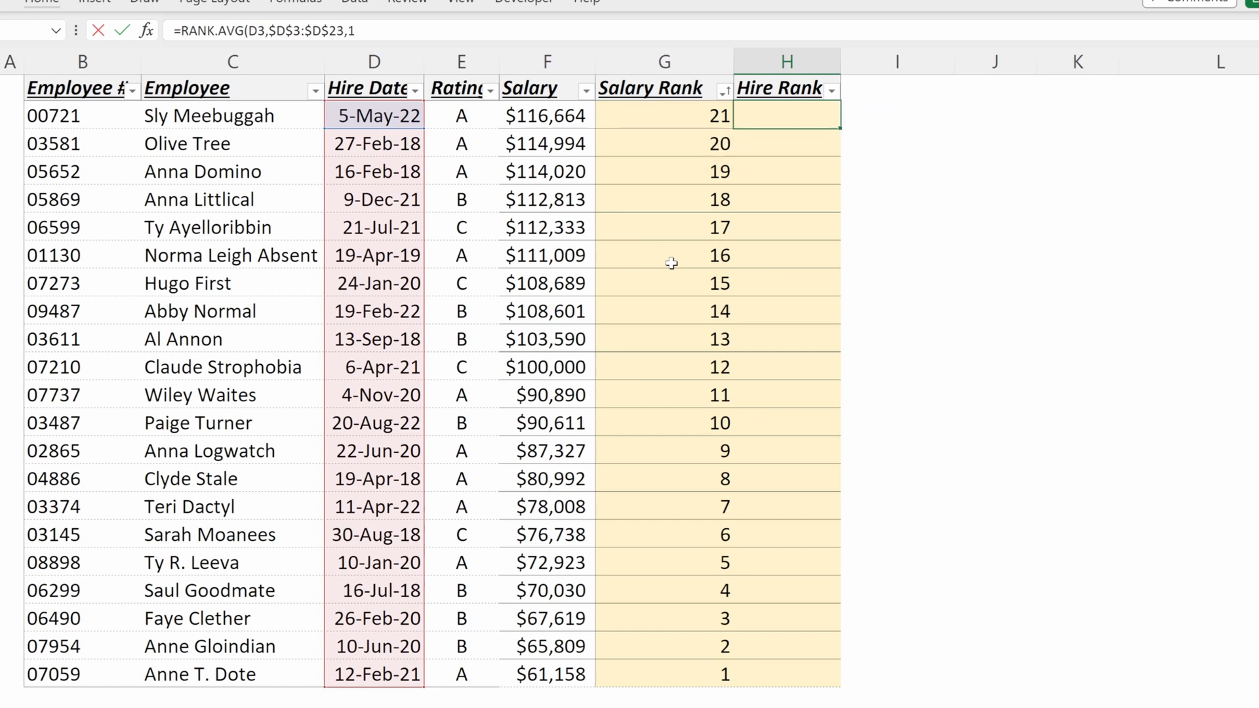
{"action": "left_click", "coordinate": [830, 89]}
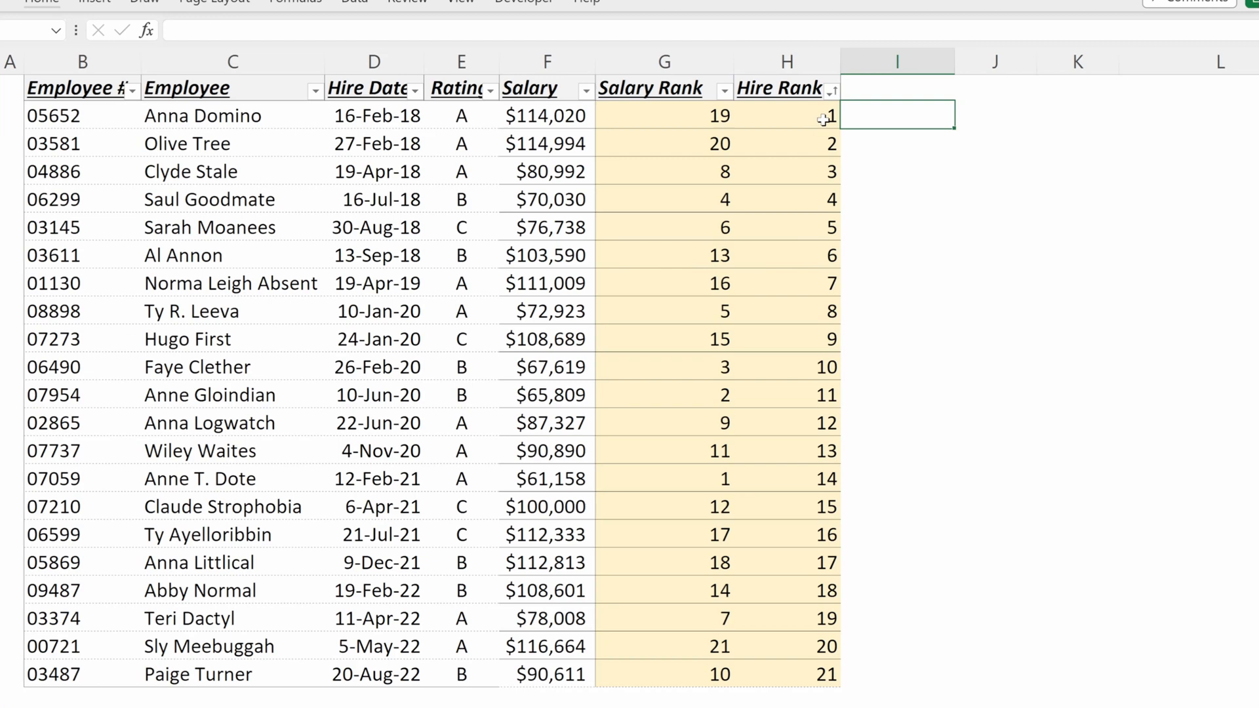
{"action": "left_click", "coordinate": [373, 115]}
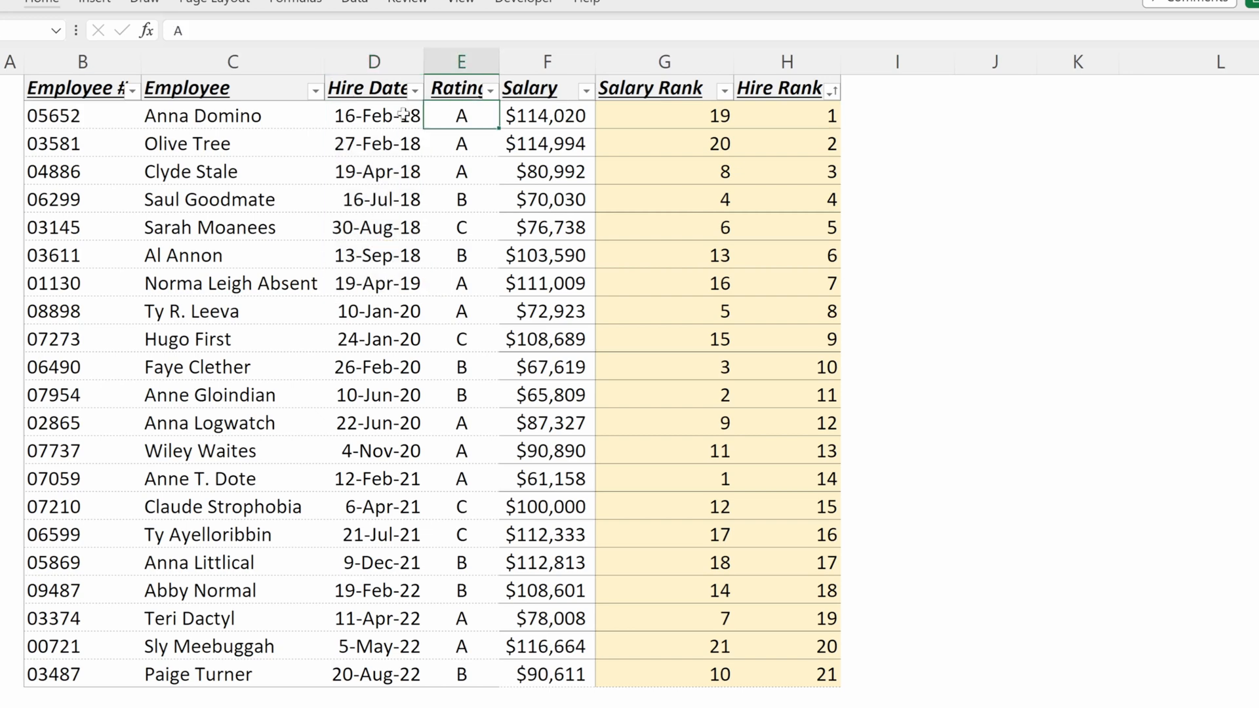
{"action": "left_click", "coordinate": [373, 144]}
{"action": "type", "text": "="}
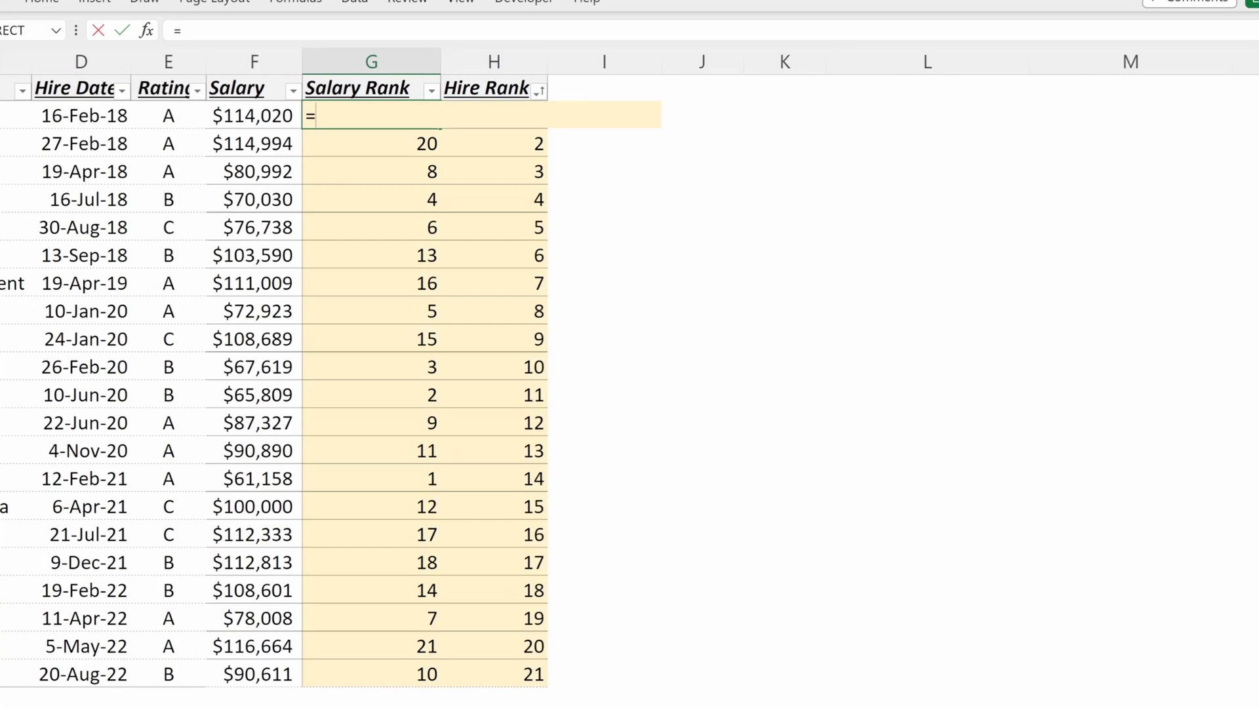
- Type =rank in G3 to bring up the rank function suggestions
{"action": "type", "text": "rank"}
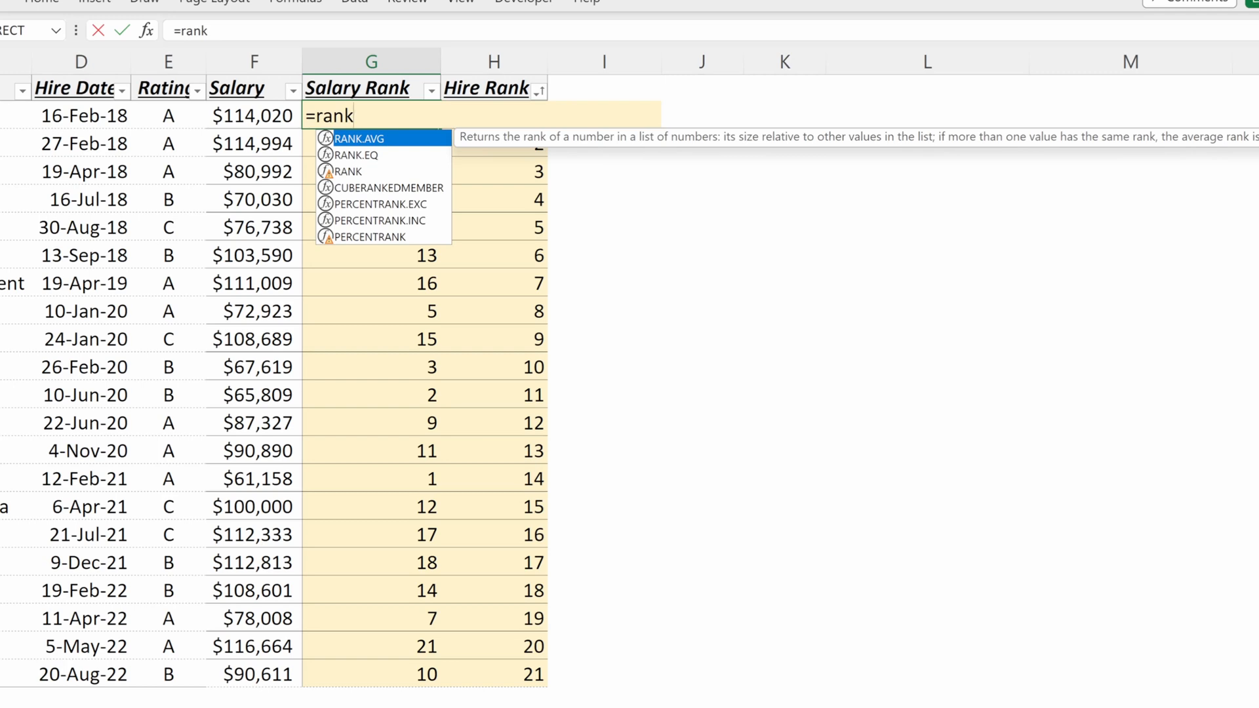
{"action": "mouse_move", "coordinate": [1050, 160]}
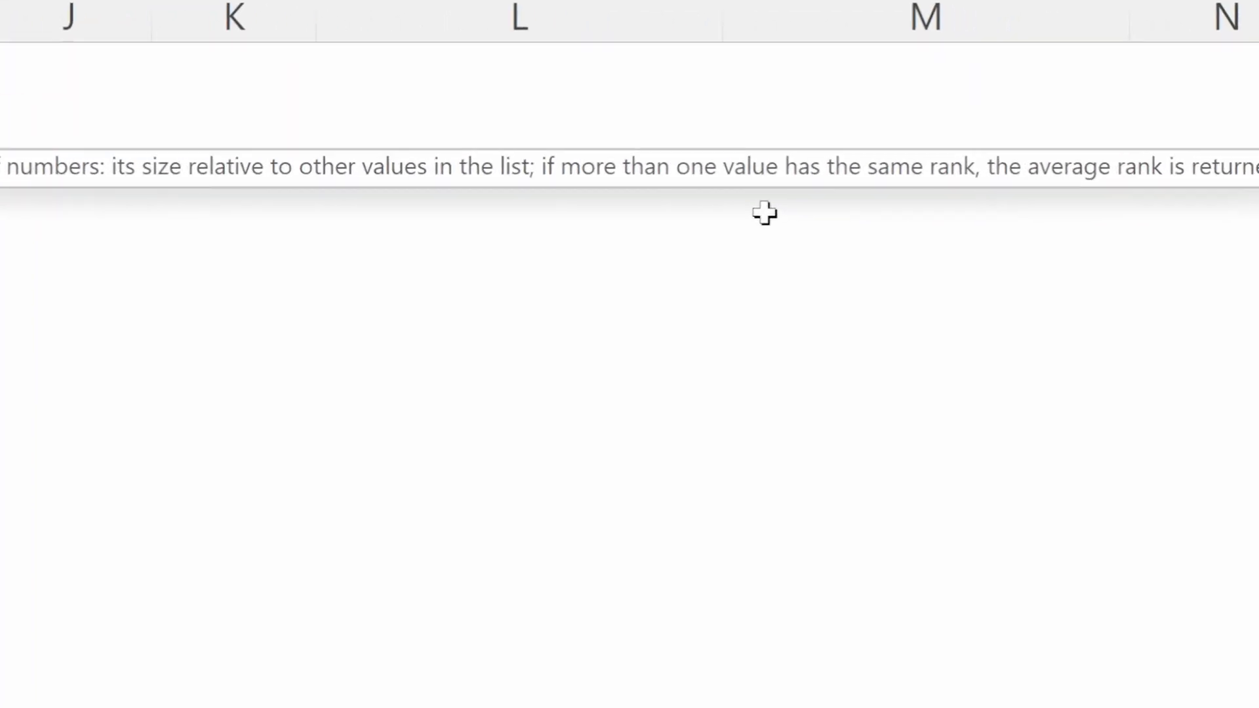
{"action": "mouse_move", "coordinate": [1098, 198]}
{"action": "type", "text": "=RANK.AVG(F3,$F$3:$F$23,0)"}
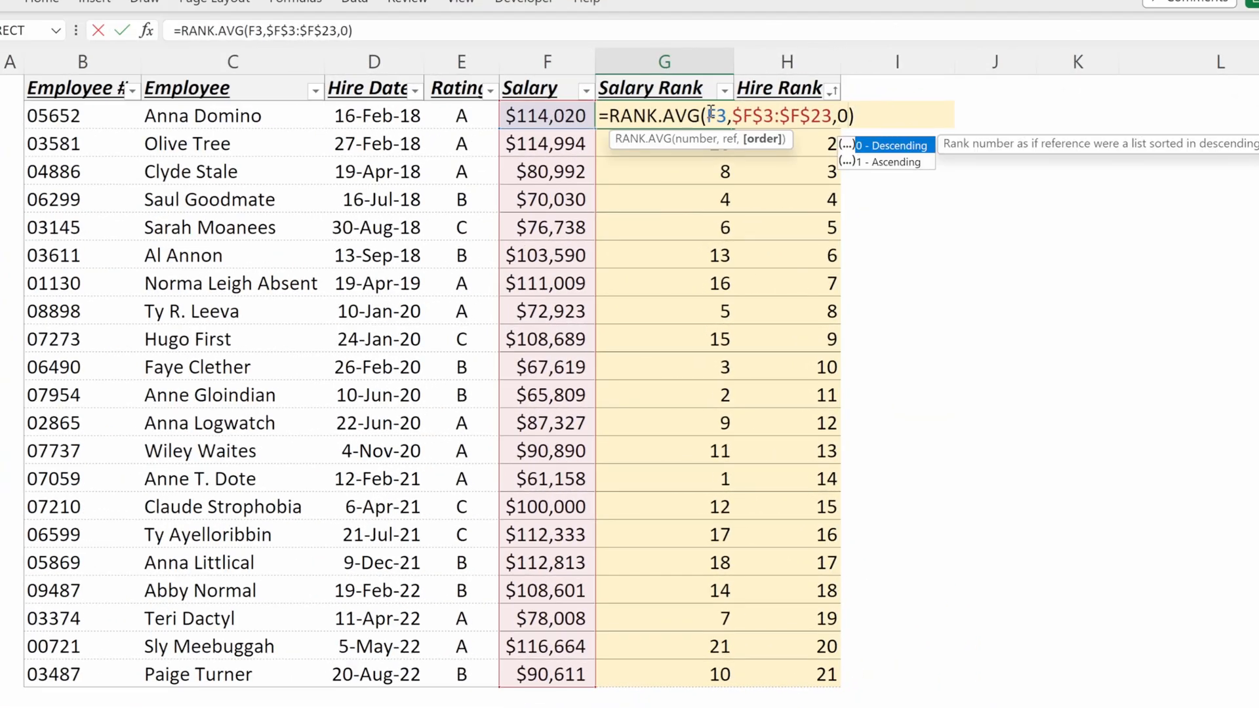
- Sort the table by Salary Rank smallest to largest and reopen the top rank formula
{"action": "left_click", "coordinate": [722, 89]}
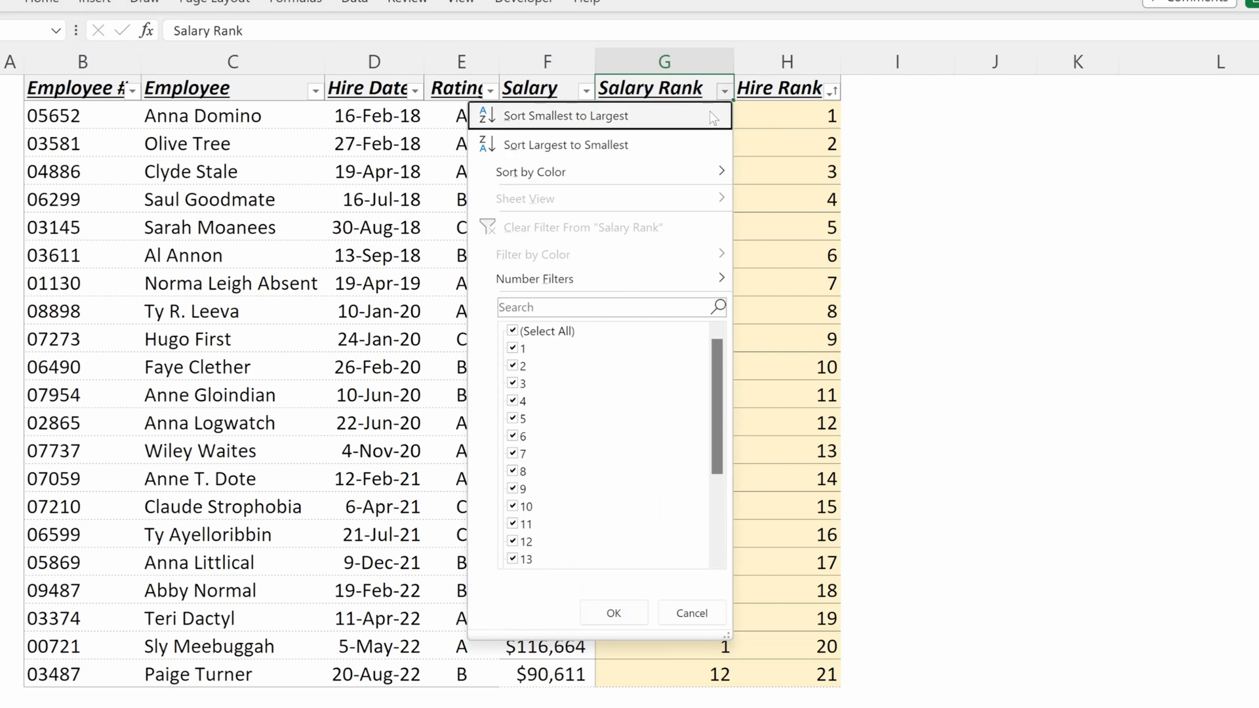
{"action": "left_click", "coordinate": [565, 115]}
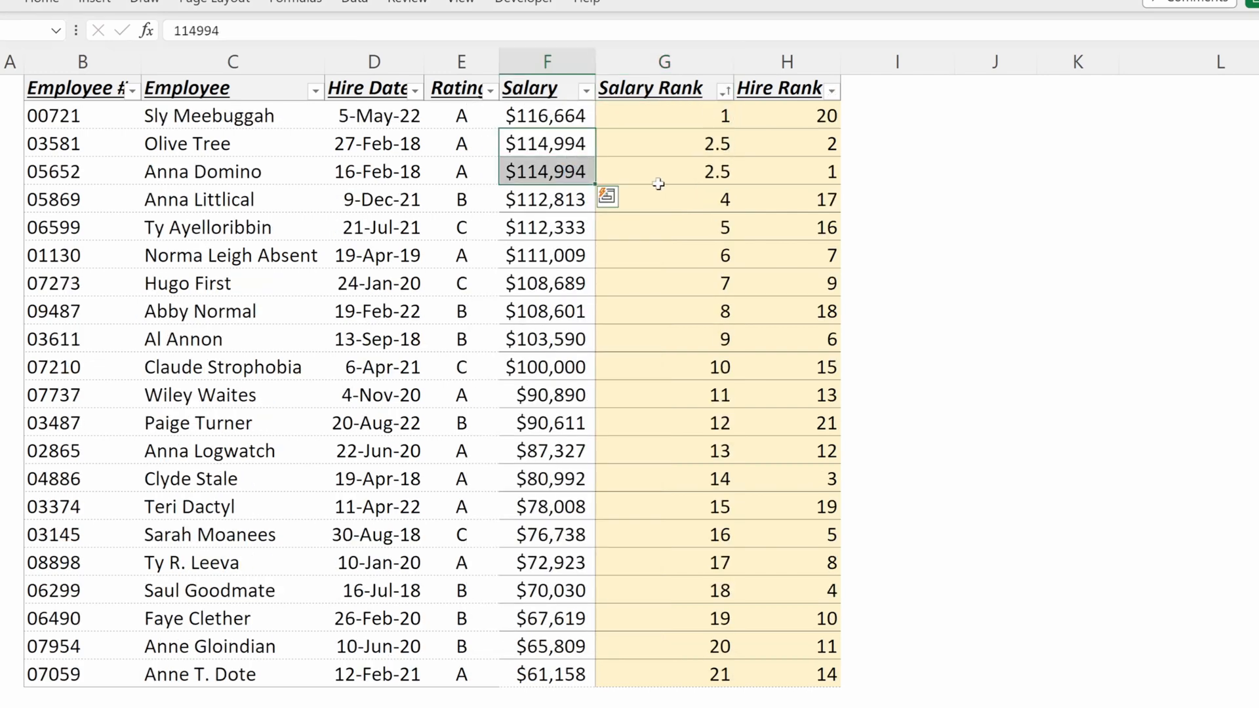
{"action": "mouse_move", "coordinate": [604, 168]}
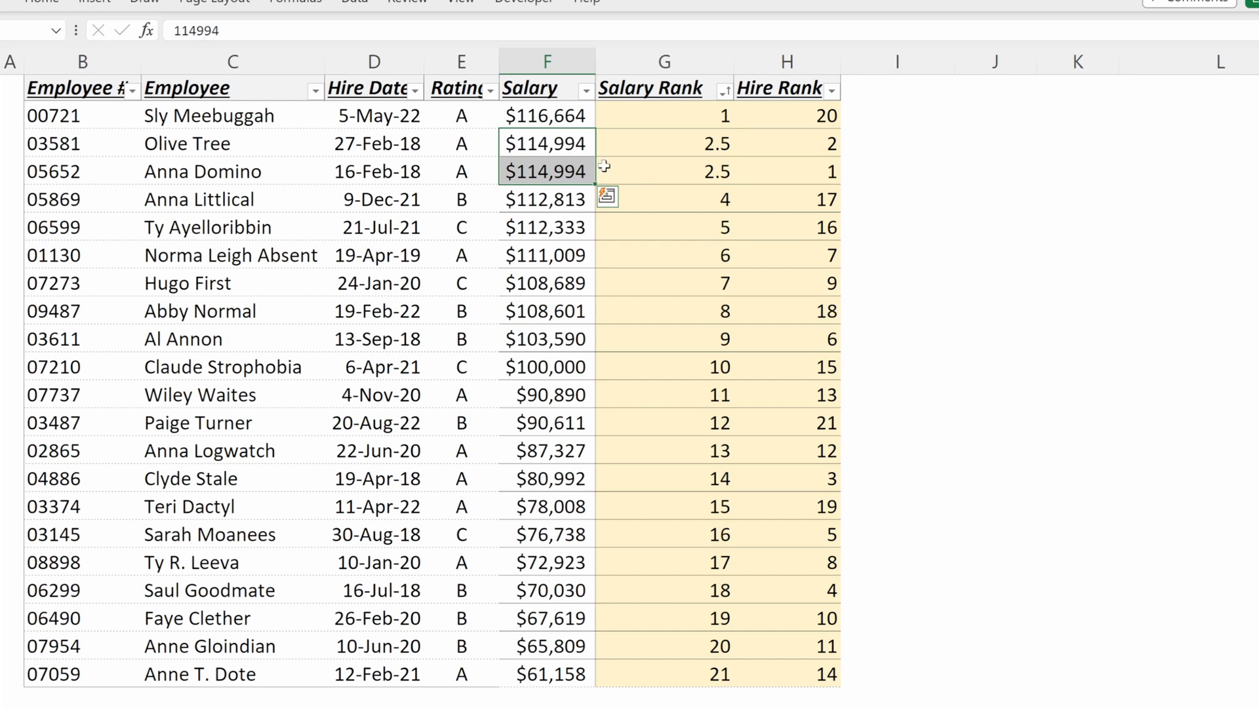
{"action": "left_click", "coordinate": [664, 143]}
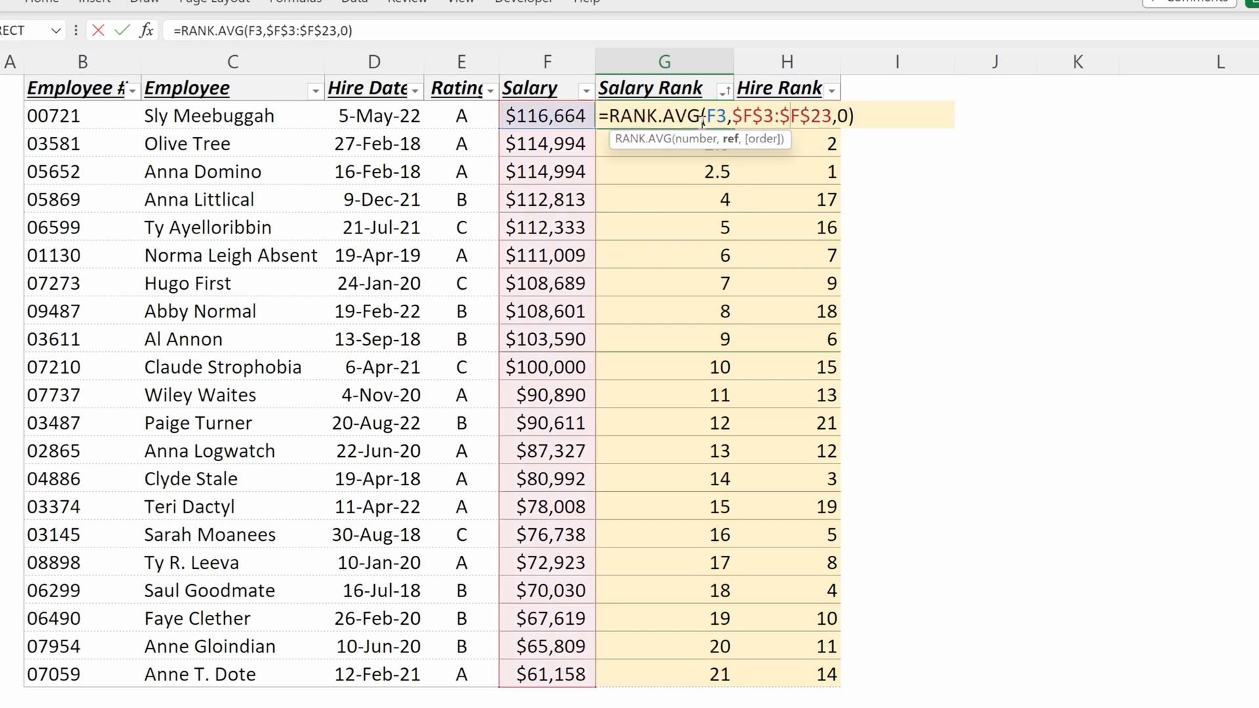
- Change the Salary Rank formula to RANK.EQ and check the ranks after the tied salaries
{"action": "type", "text": "RANK.EQ"}
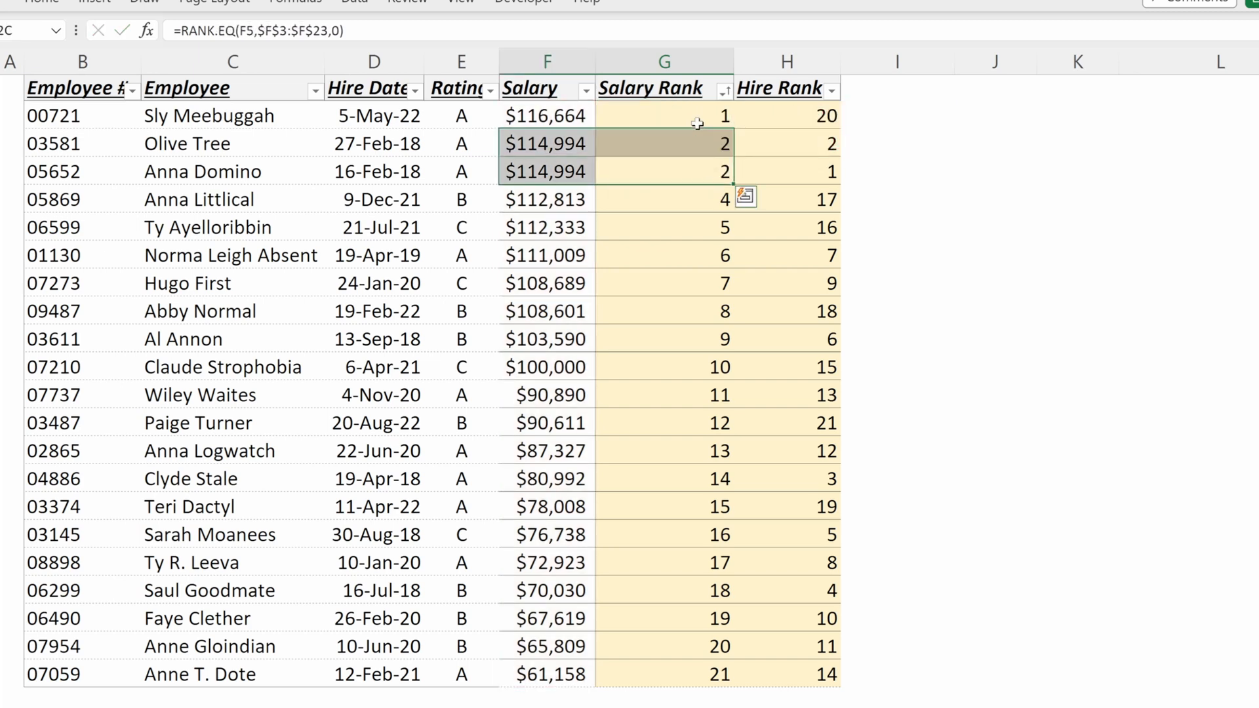
{"action": "left_click", "coordinate": [664, 200]}
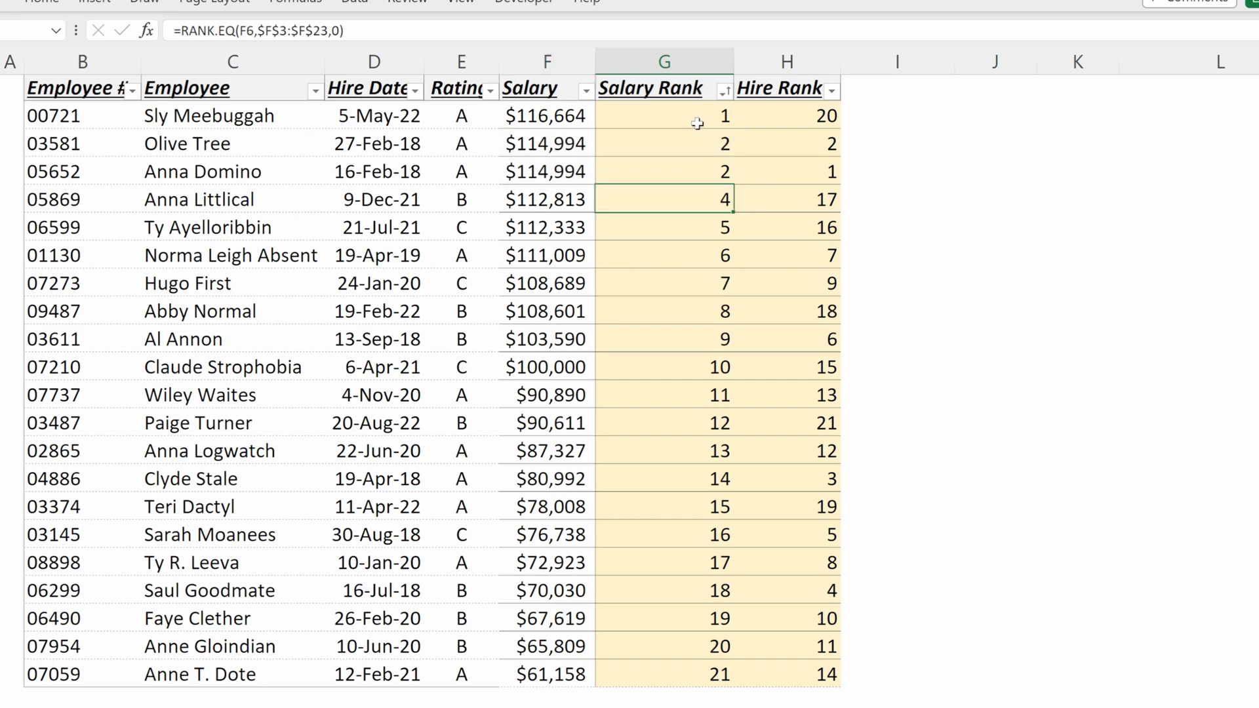
{"action": "double_click", "coordinate": [664, 115]}
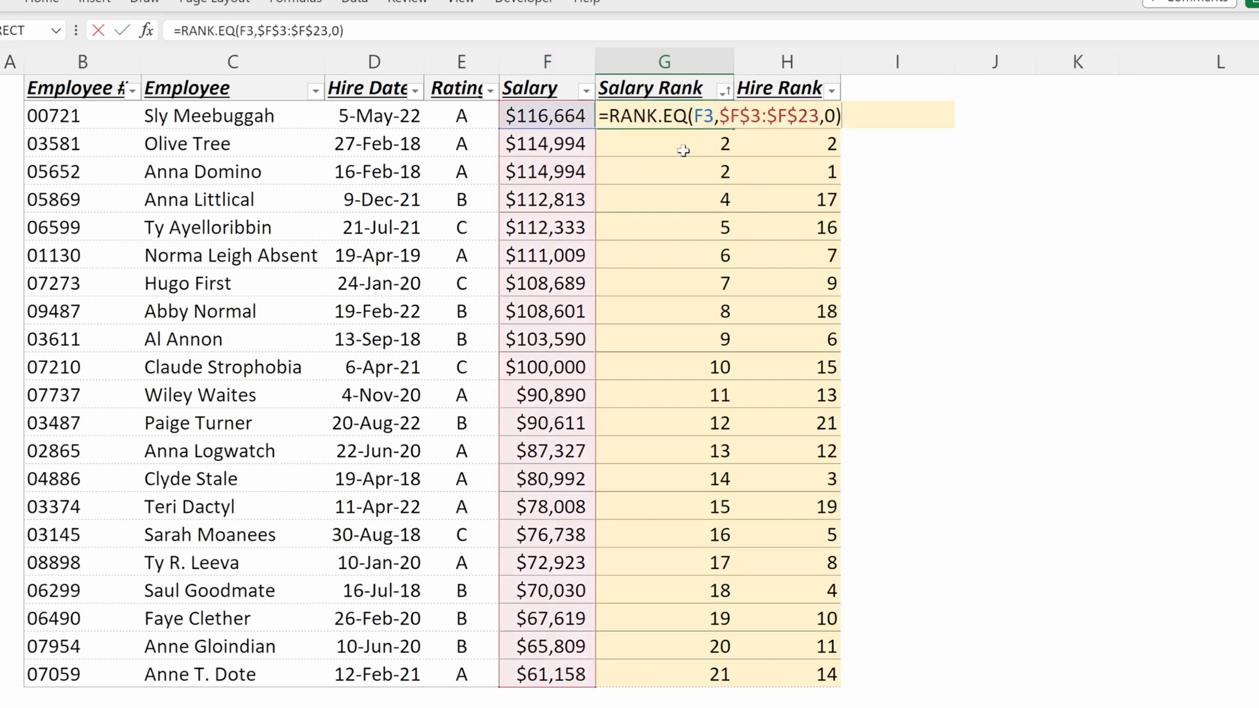
{"action": "mouse_move", "coordinate": [931, 128]}
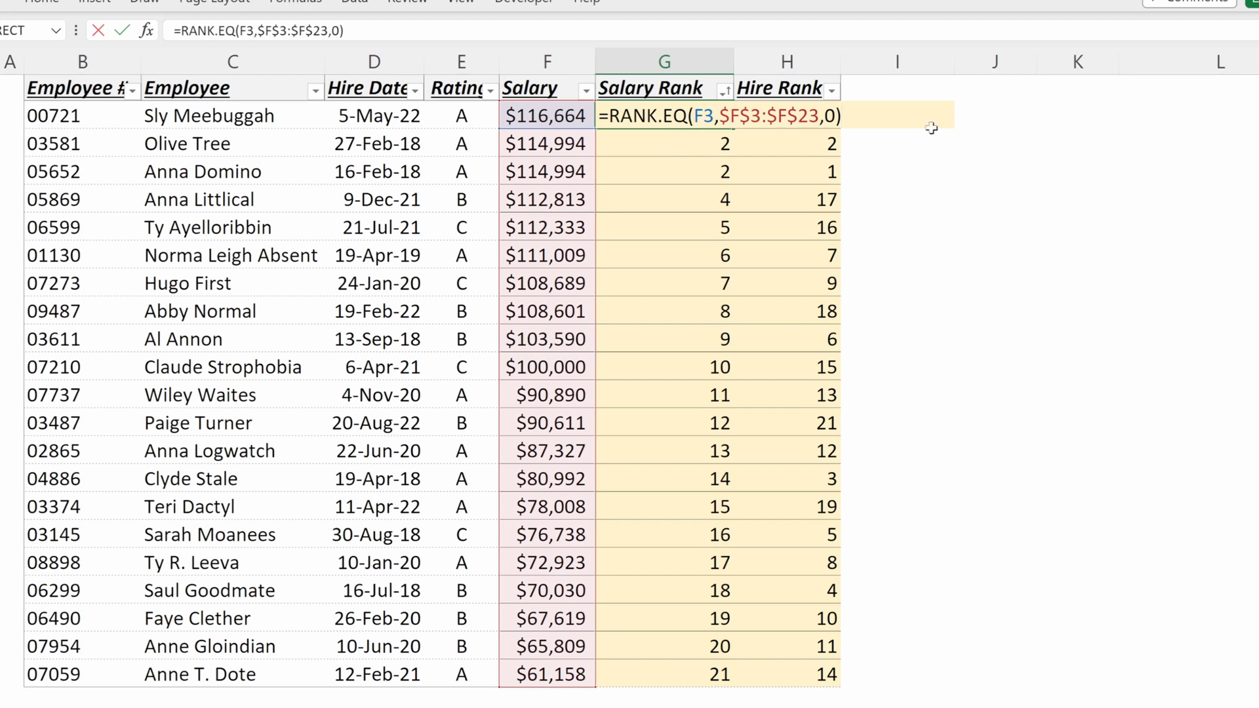